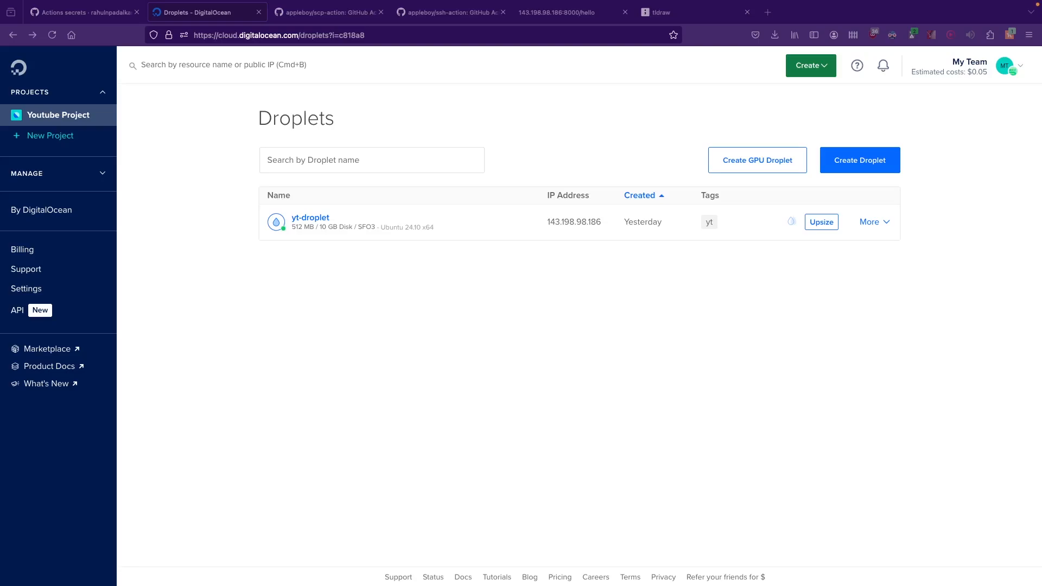
mouse_move(317, 275)
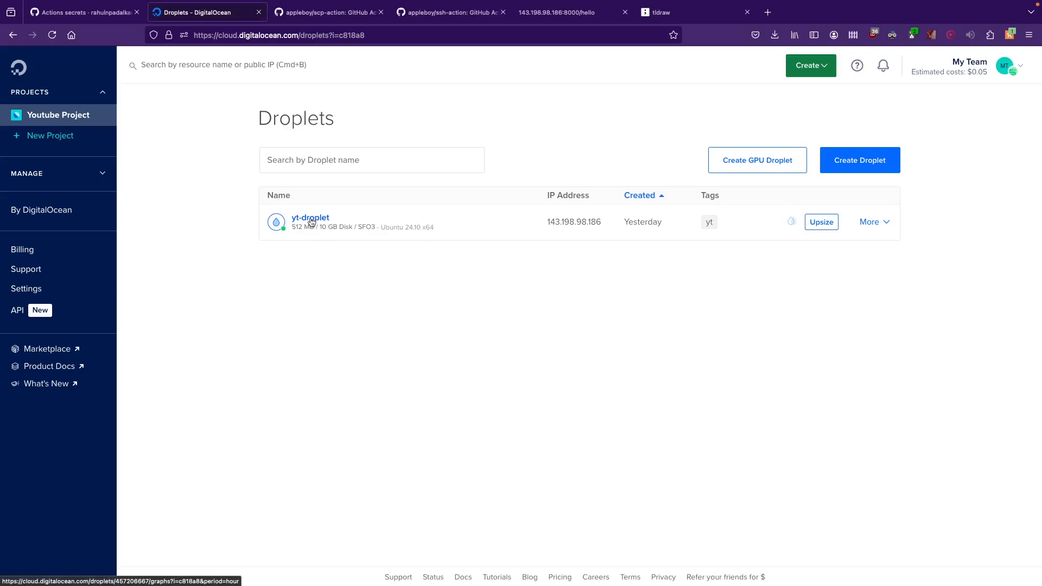
Step: Go to the yt-droplet details page and bring up the Create resource menu
left_click(309, 218)
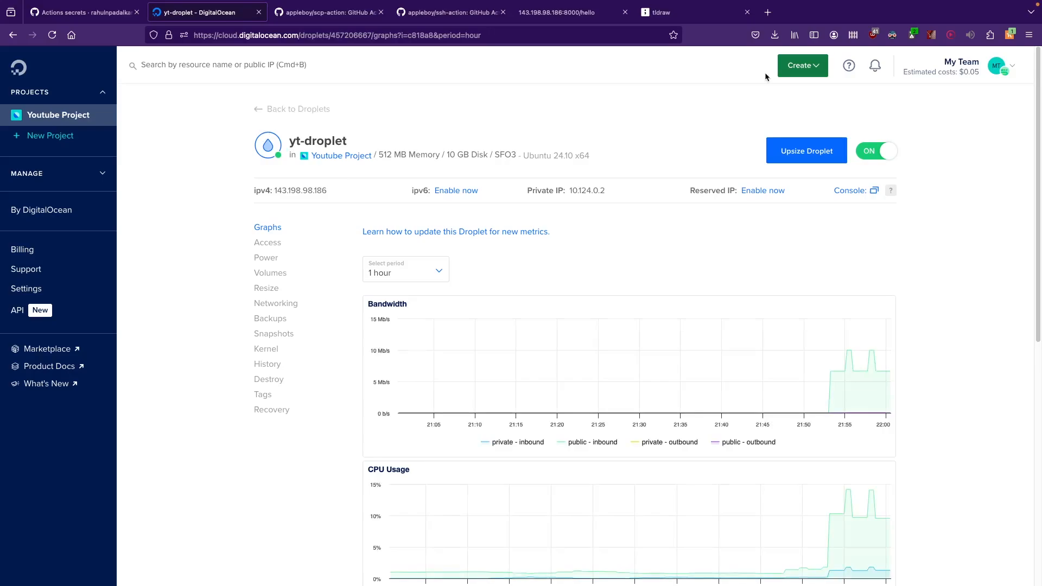
mouse_move(802, 65)
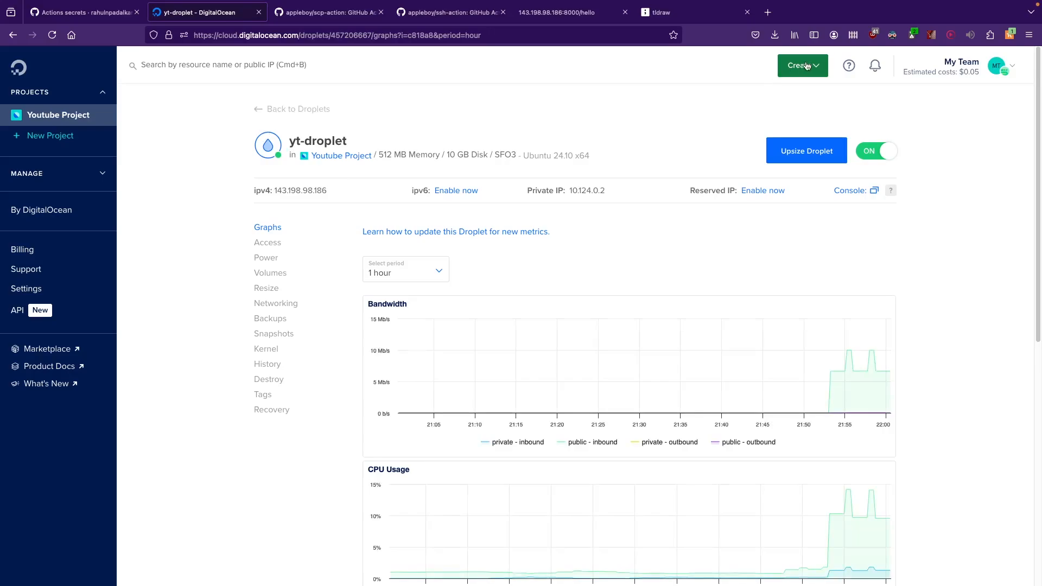
left_click(801, 65)
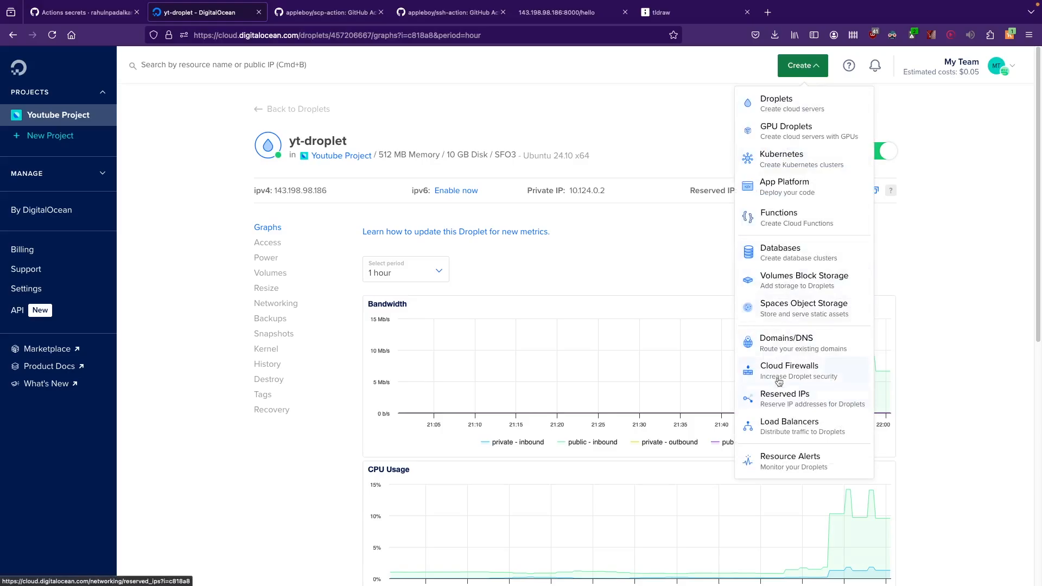
Step: Start a new Cloud Firewall and name it yt-firewall
left_click(789, 366)
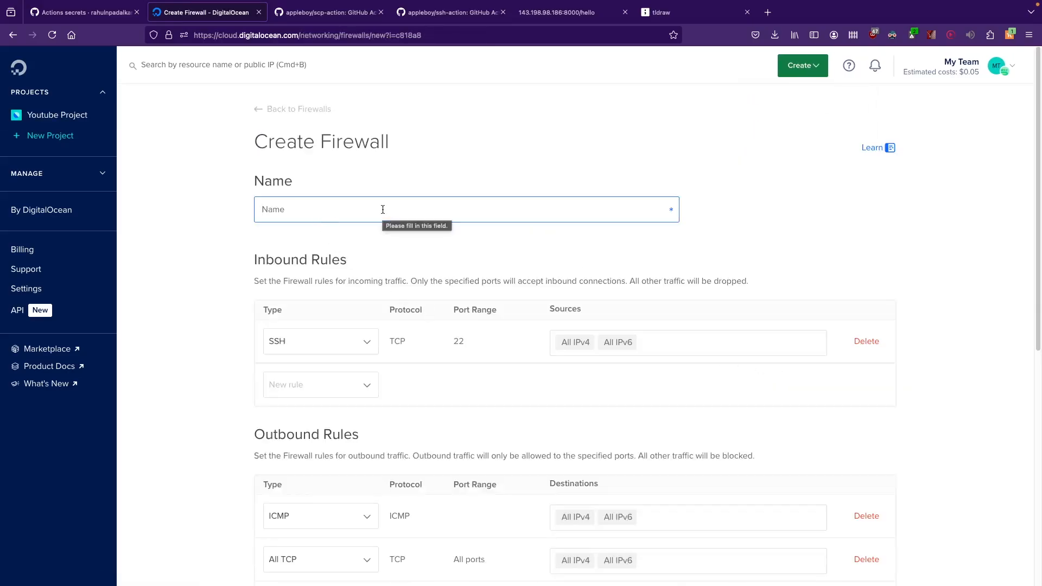
type("Yt firew")
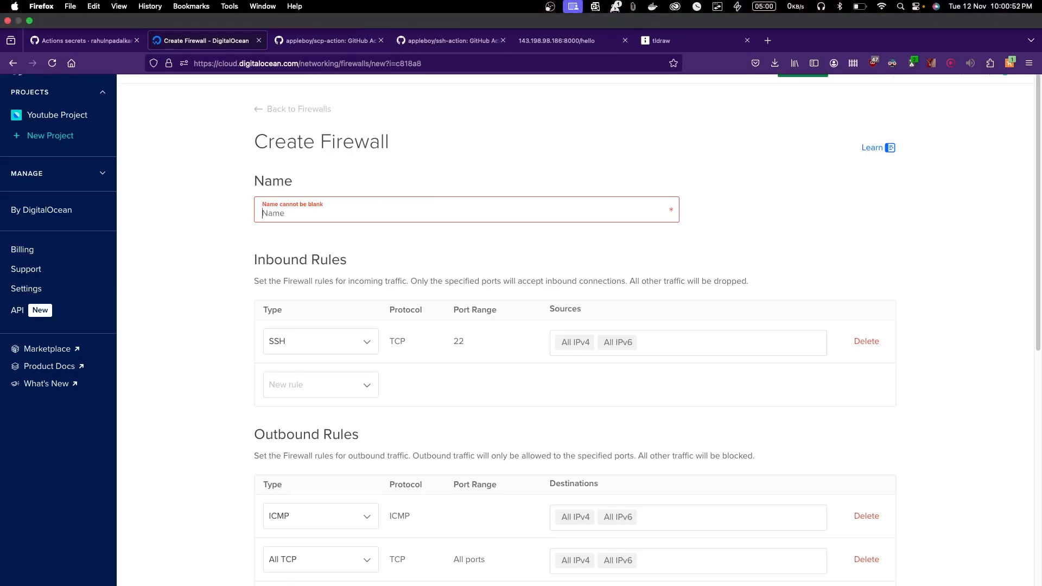
type("yt-firewall")
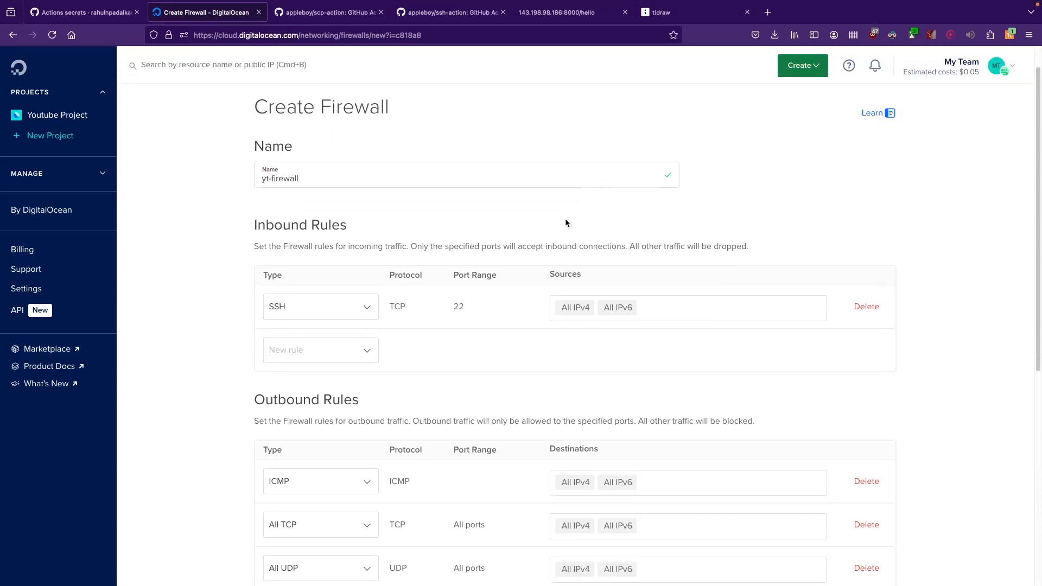
Step: Scroll through the Create Firewall form to review the SSH rule's sources
scroll("down", 3)
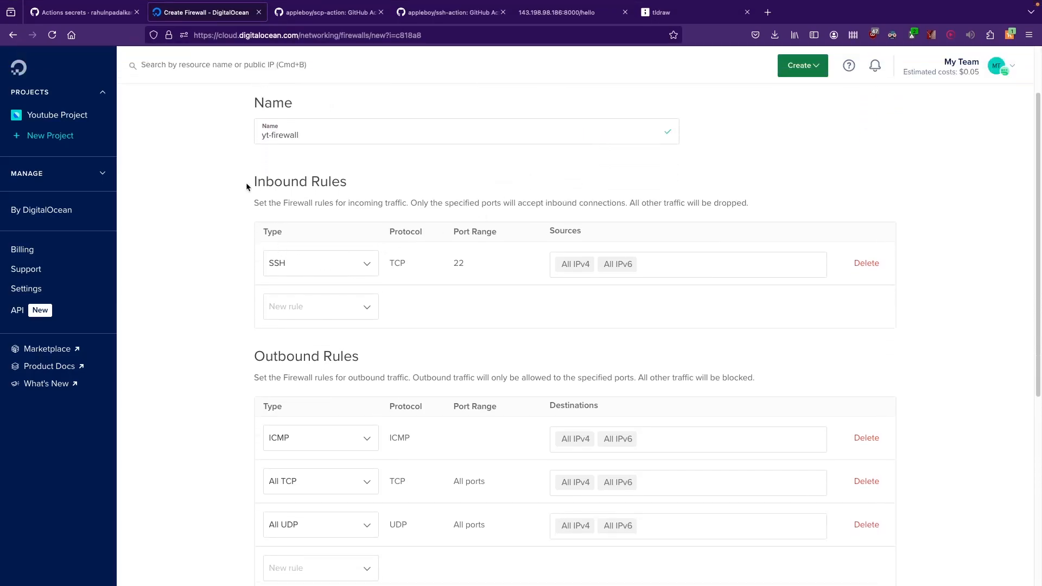
mouse_move(359, 186)
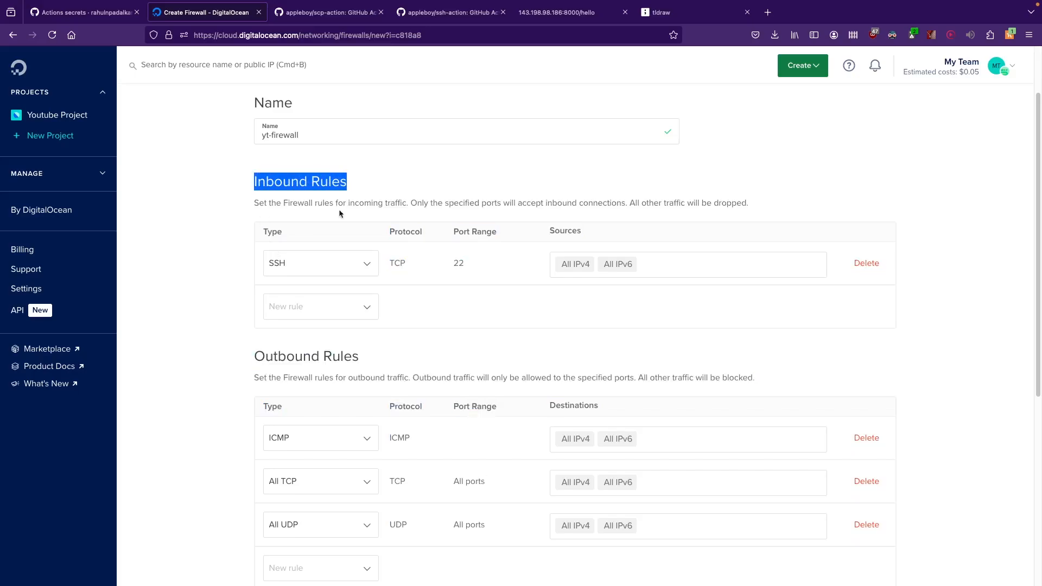
scroll("down", 3)
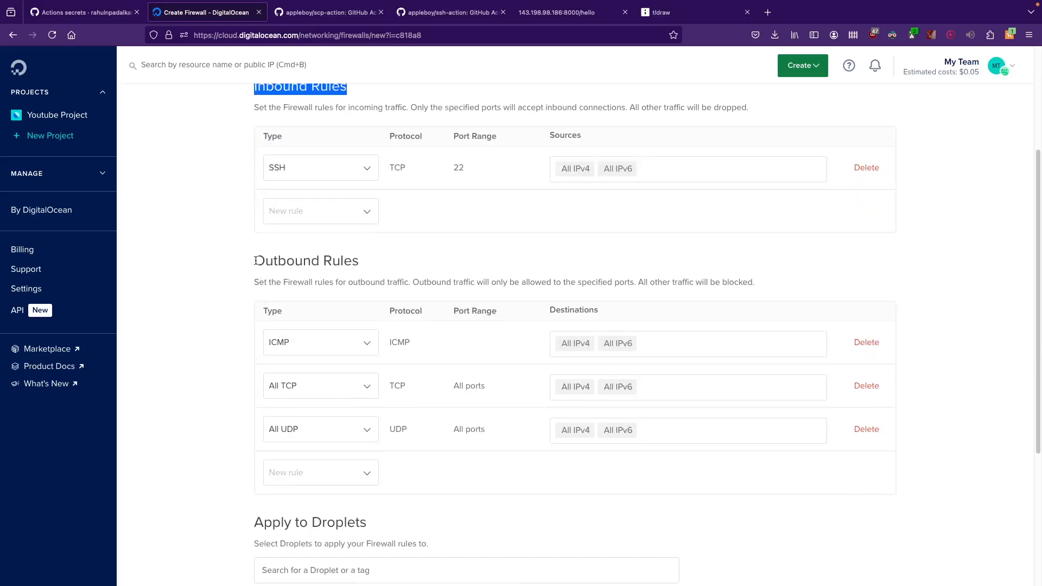
scroll("up", 3)
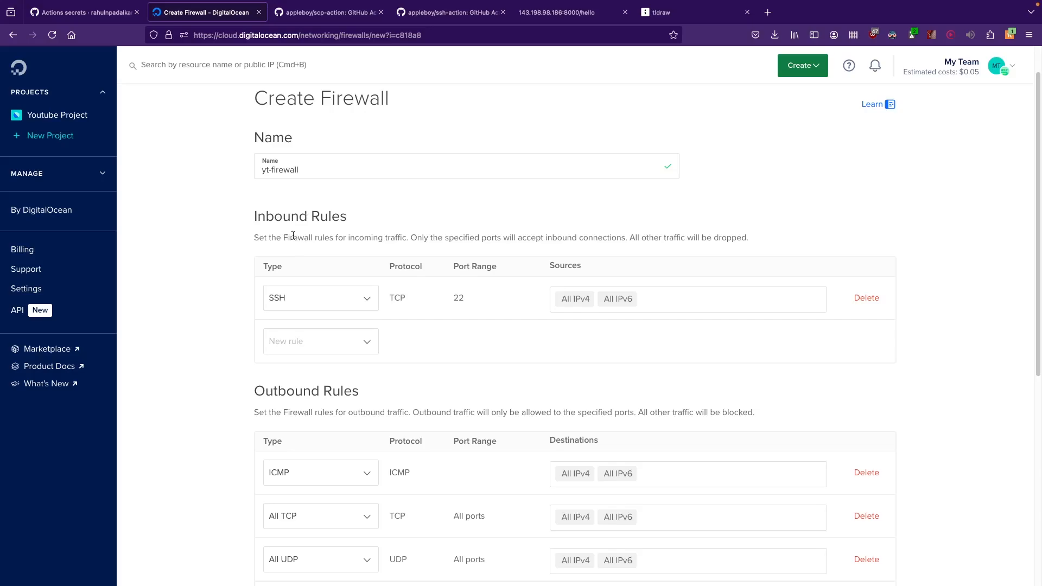
mouse_move(297, 262)
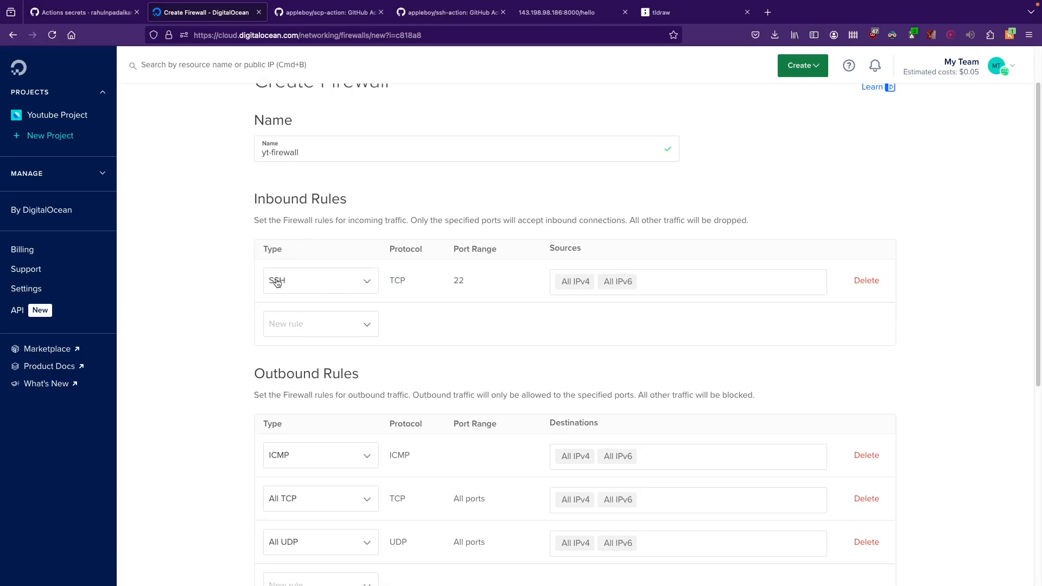
mouse_move(450, 284)
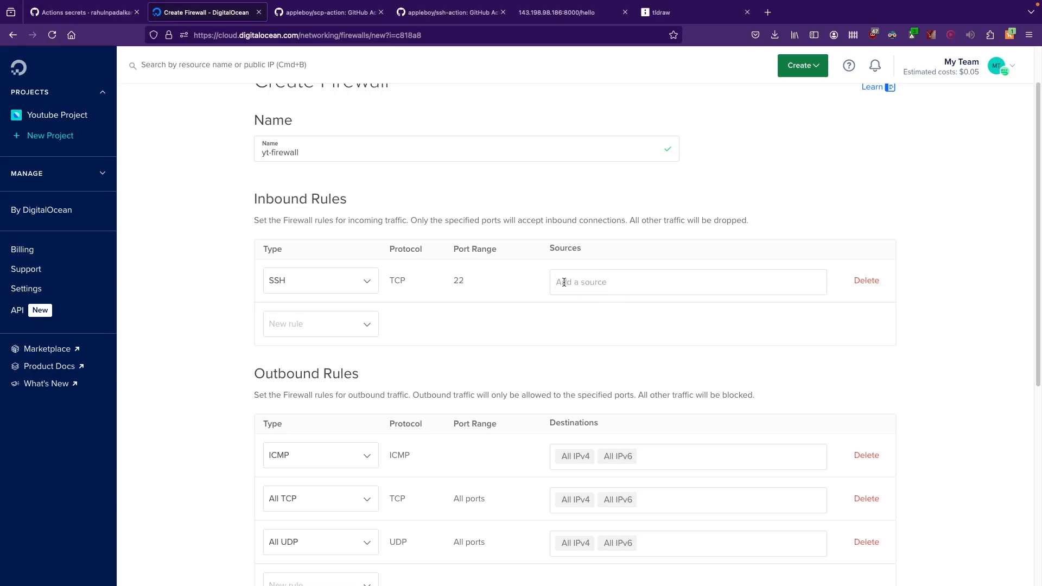
left_click(687, 281)
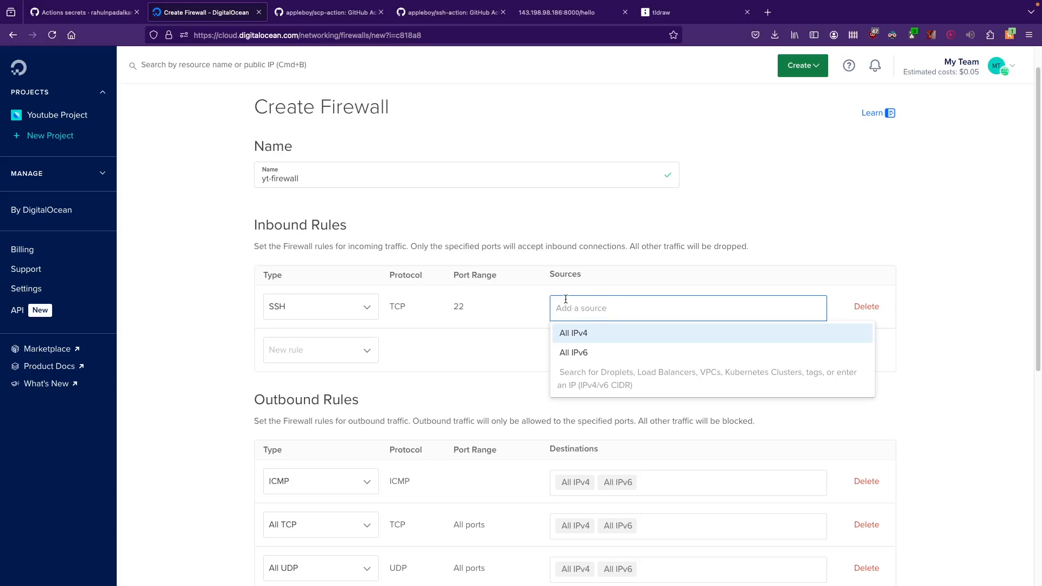
type("192")
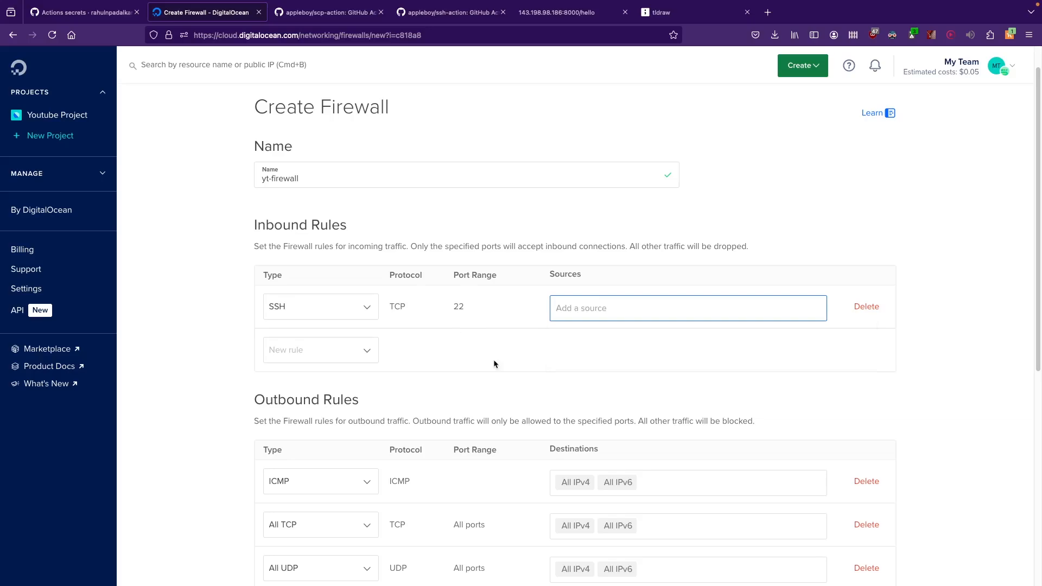
left_click(687, 308)
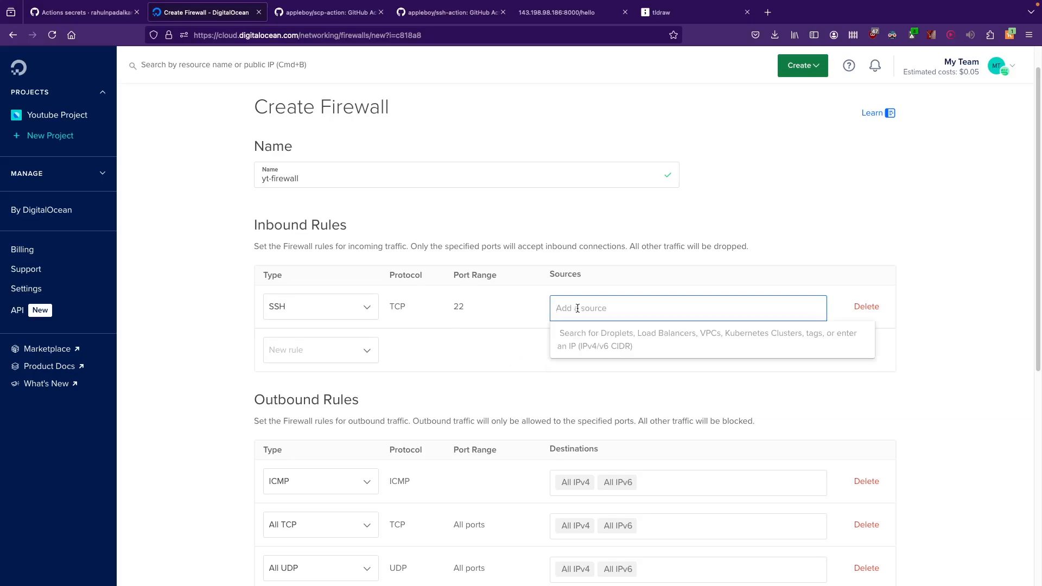
left_click(531, 326)
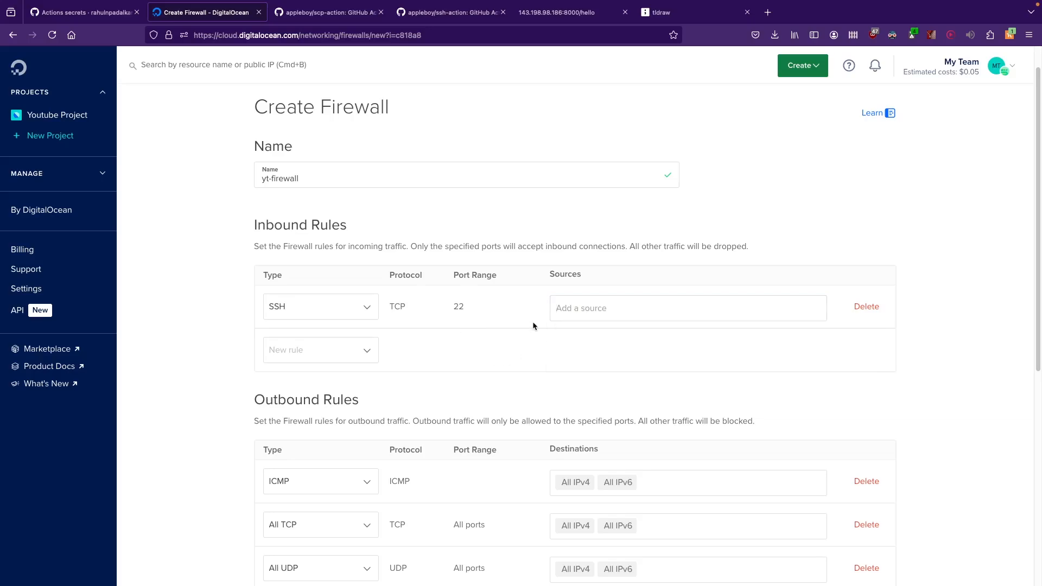
left_click(687, 307)
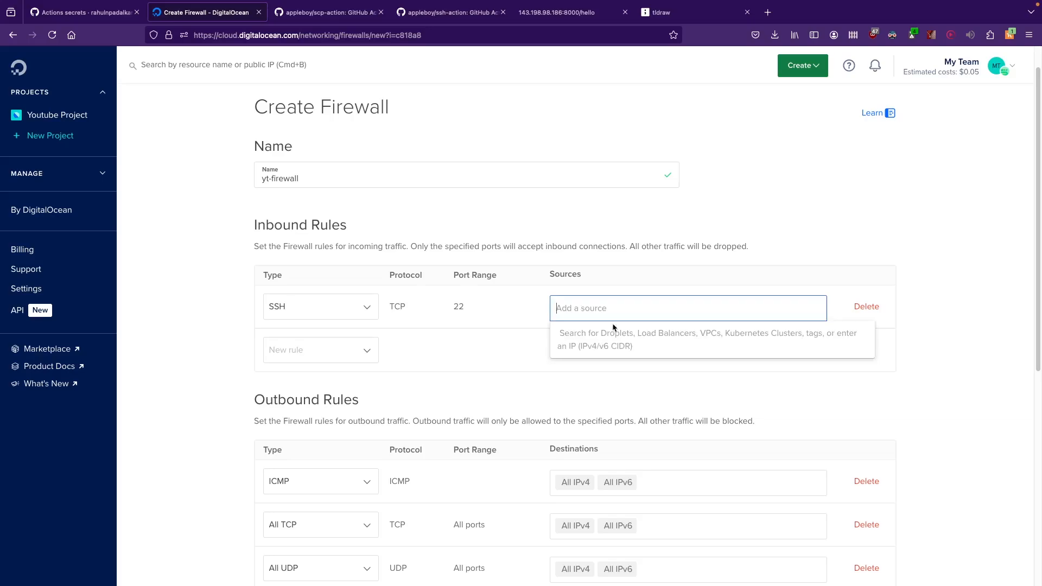
type("All")
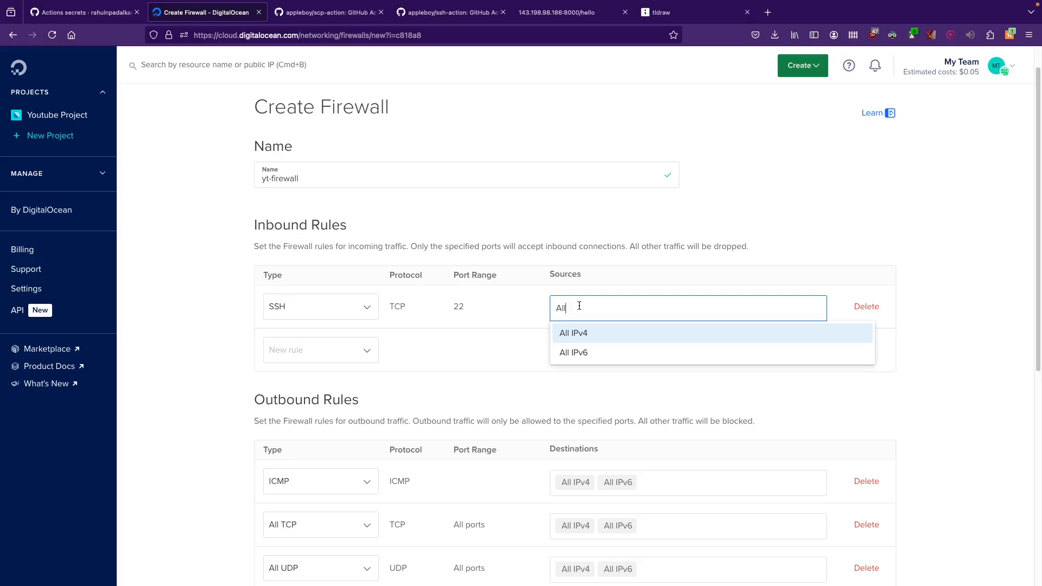
mouse_move(577, 351)
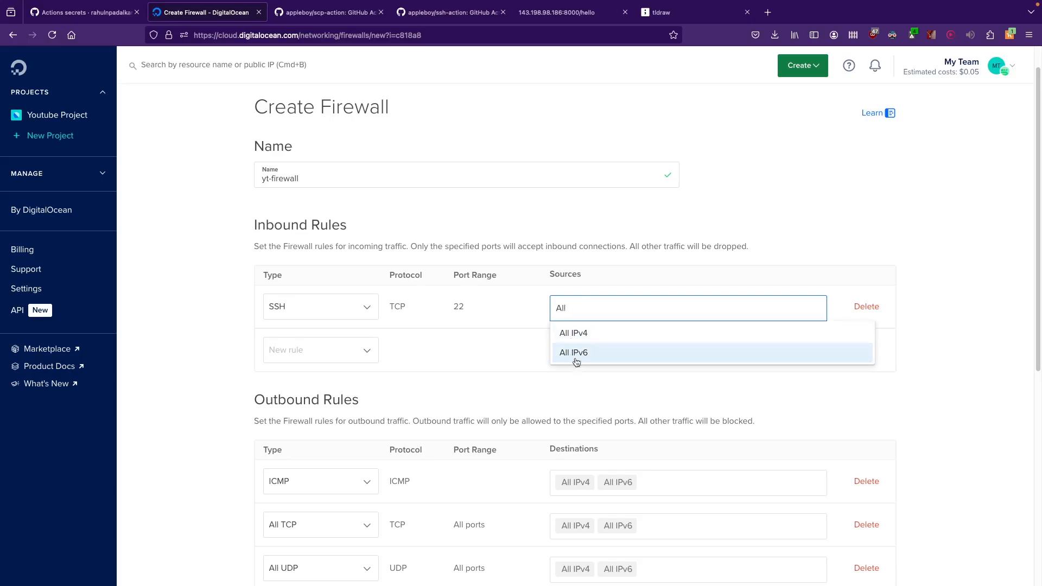
mouse_move(579, 336)
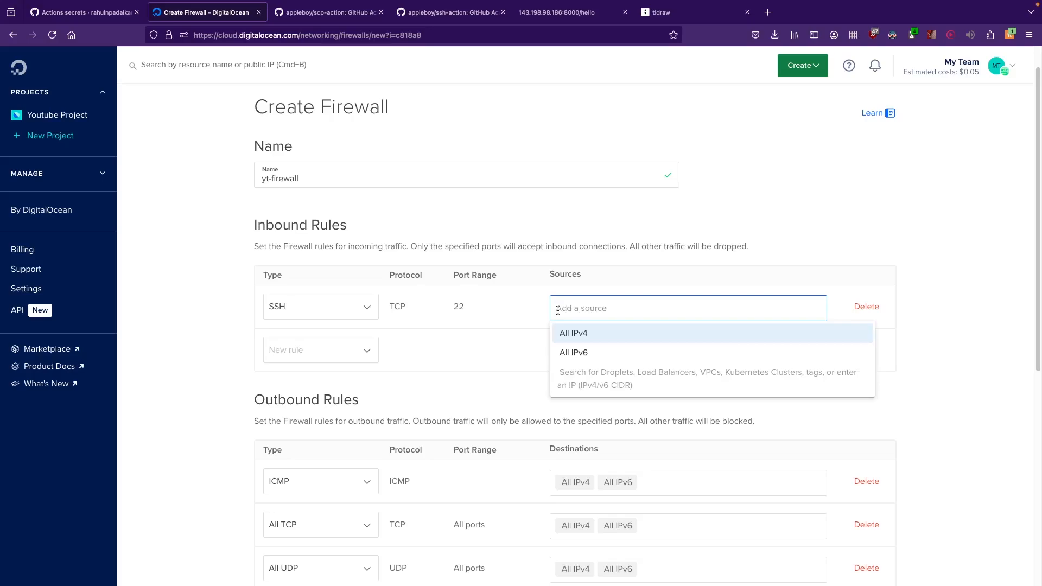
left_click(417, 348)
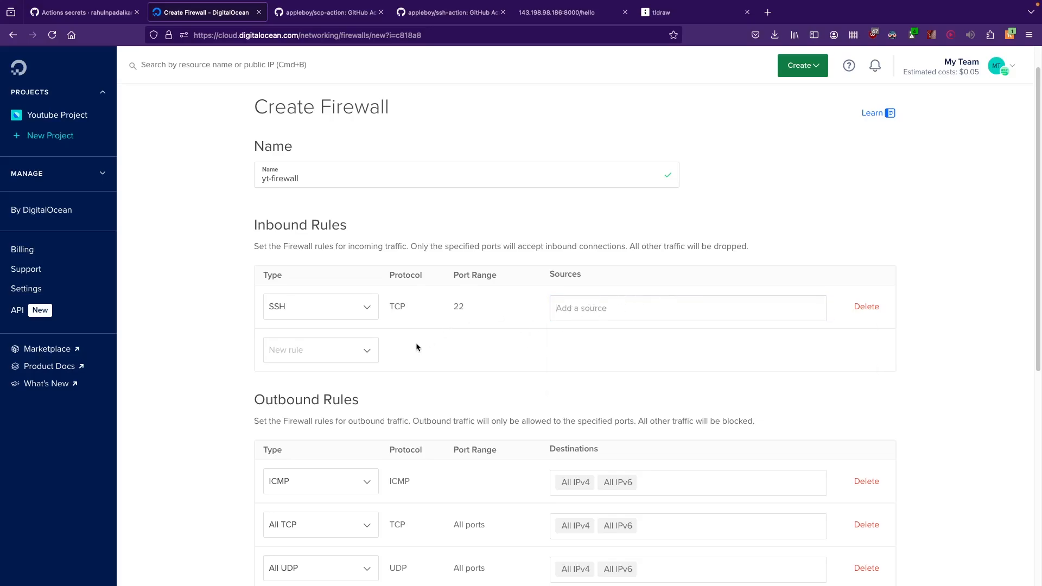
scroll("down", 3)
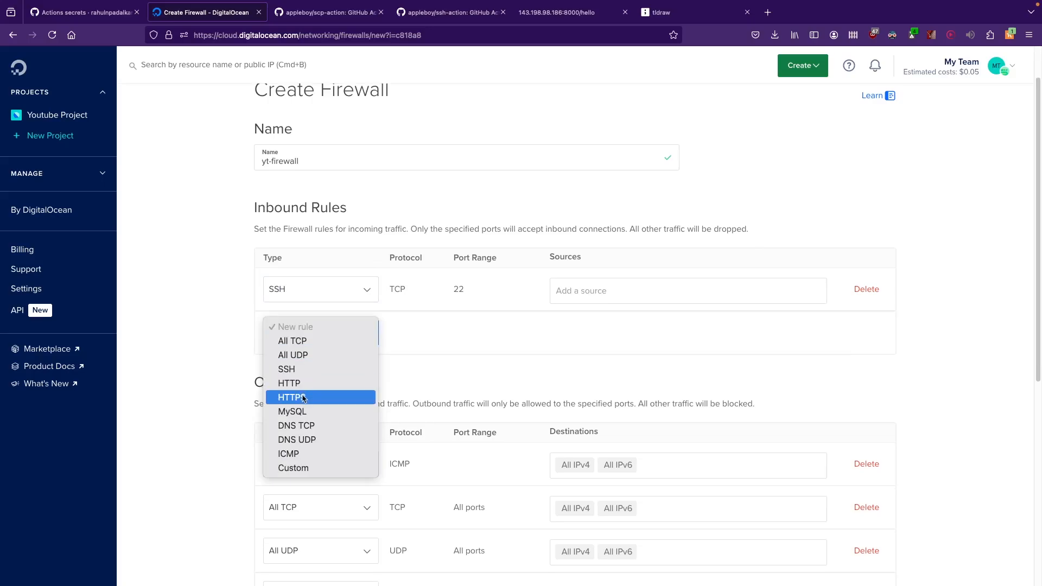
Step: Add inbound rules HTTP 80, HTTPS 443 and a custom TCP rule on port 8000
left_click(289, 383)
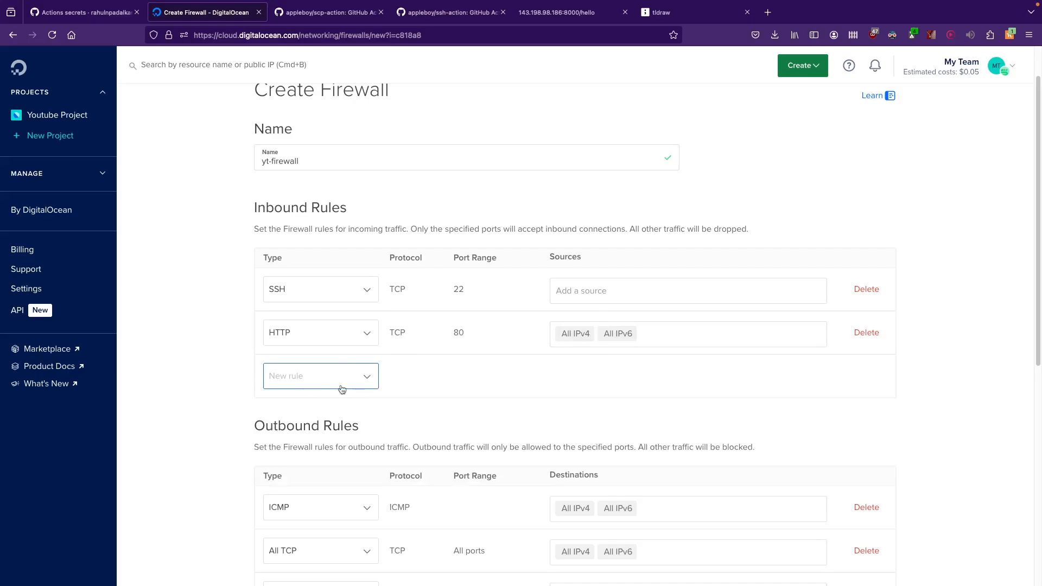
left_click(320, 375)
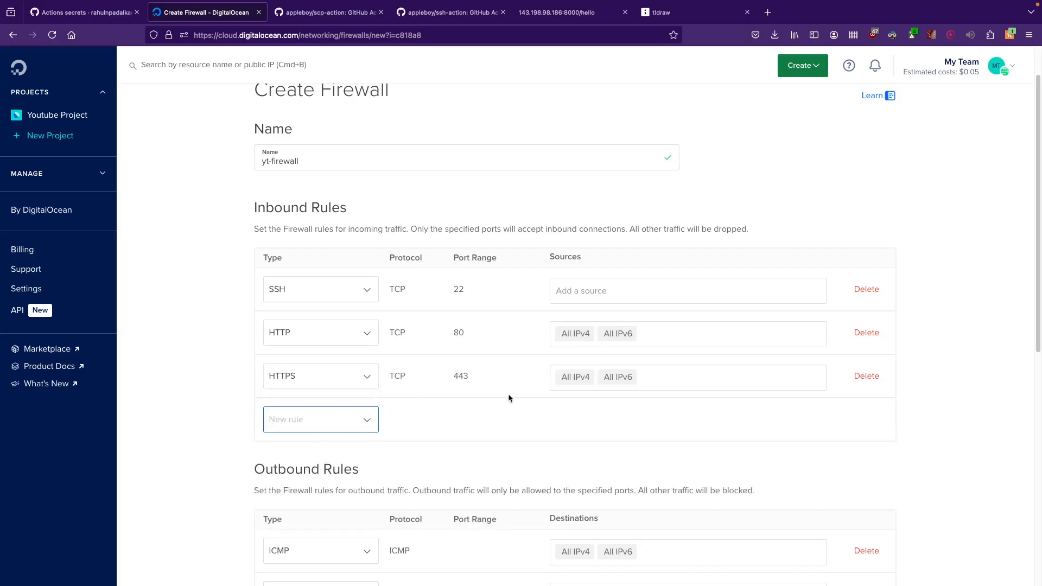
mouse_move(303, 357)
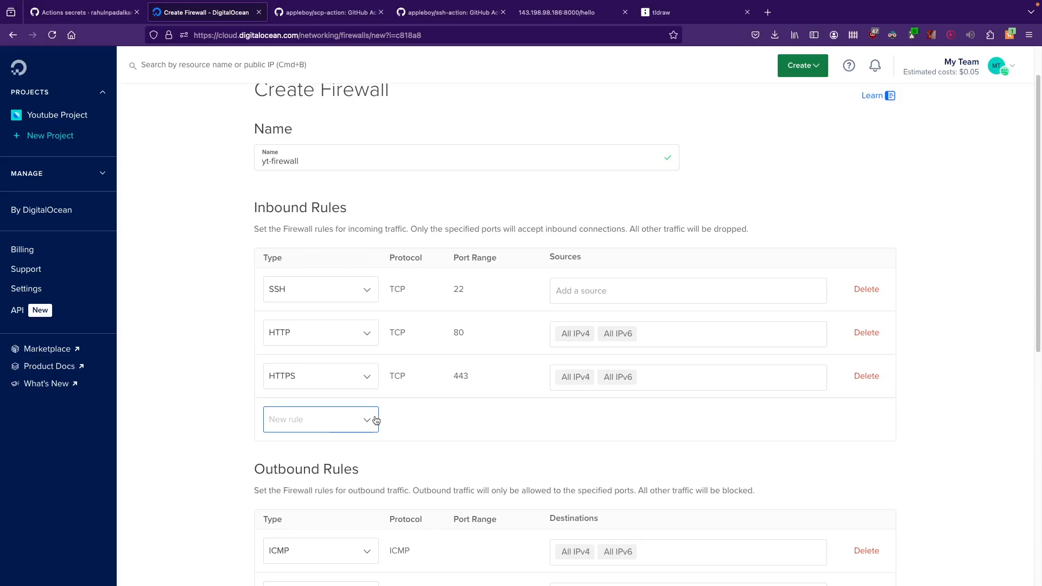
left_click(320, 419)
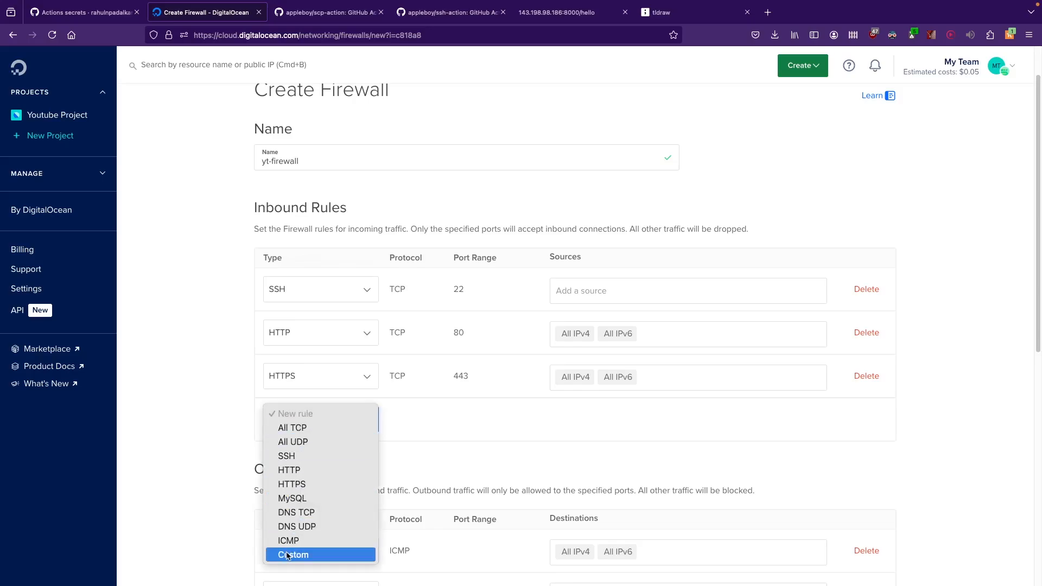
left_click(293, 554)
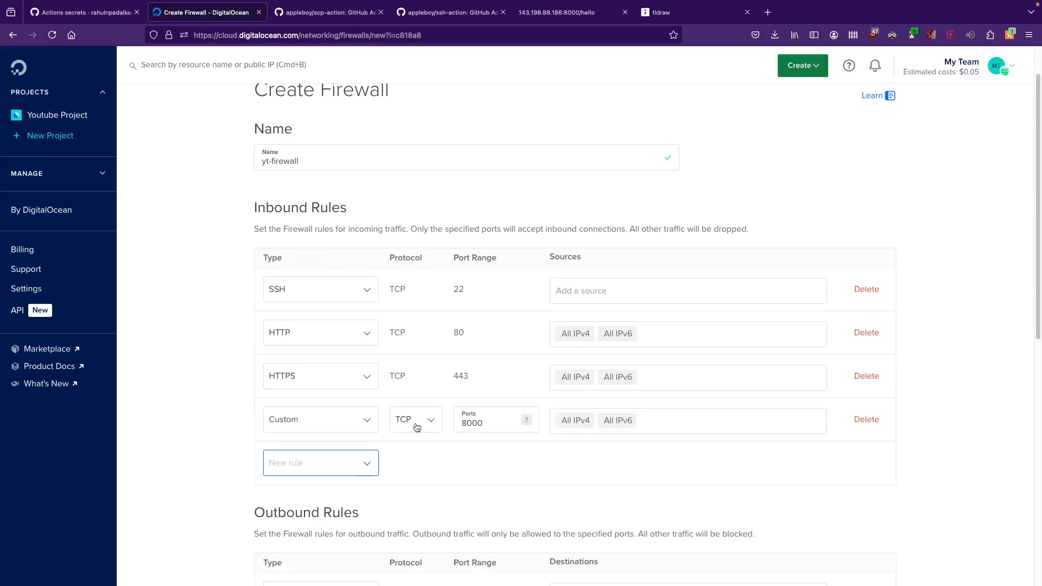
left_click(414, 419)
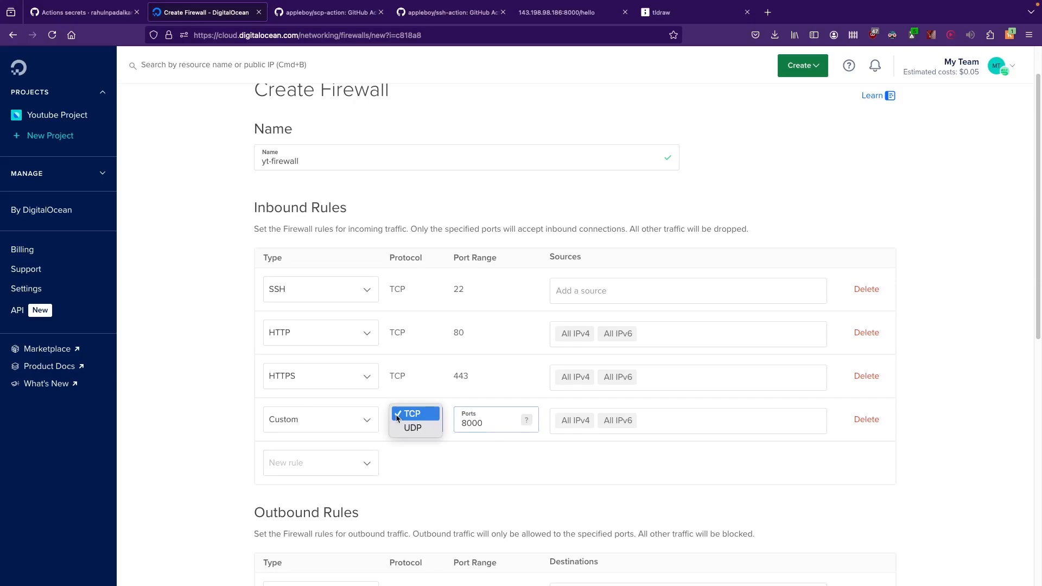
left_click(411, 414)
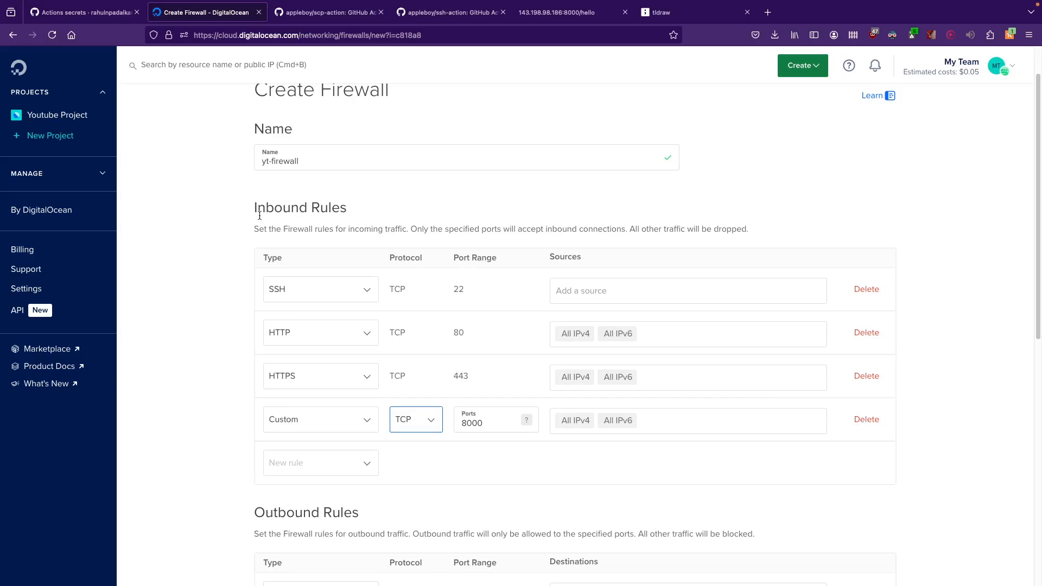
scroll("down", 3)
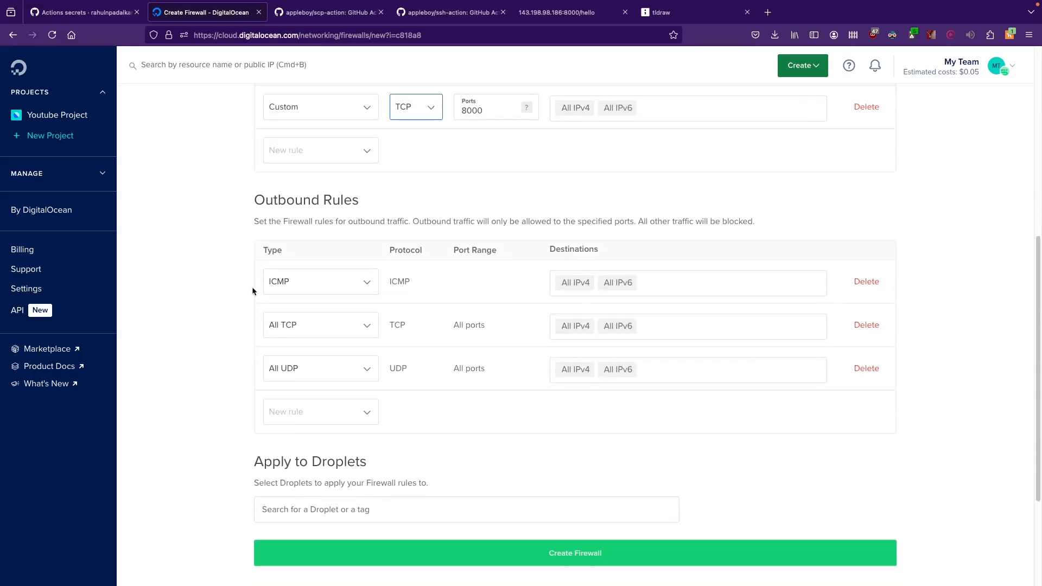
mouse_move(232, 286)
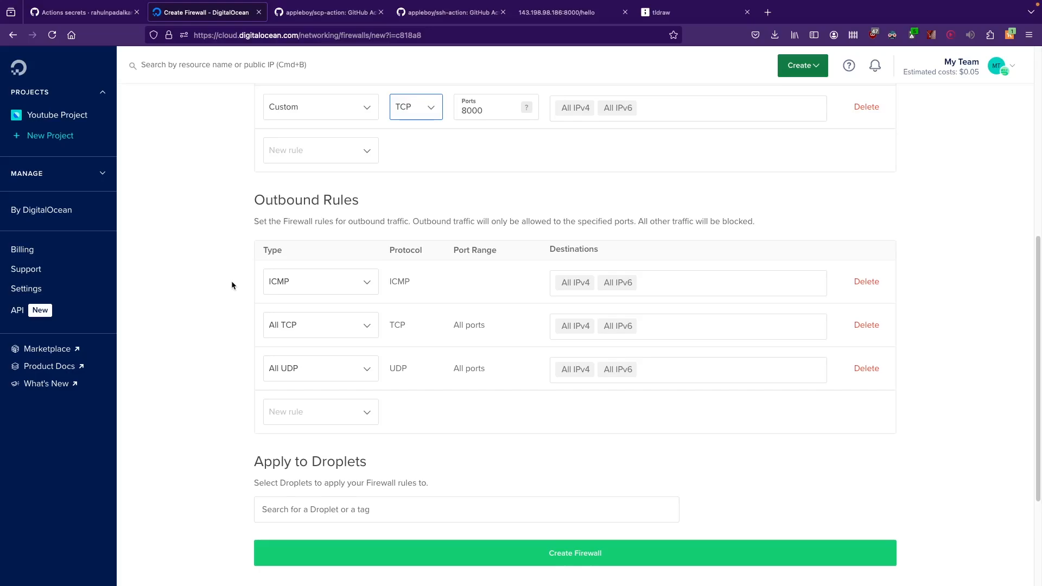
mouse_move(237, 246)
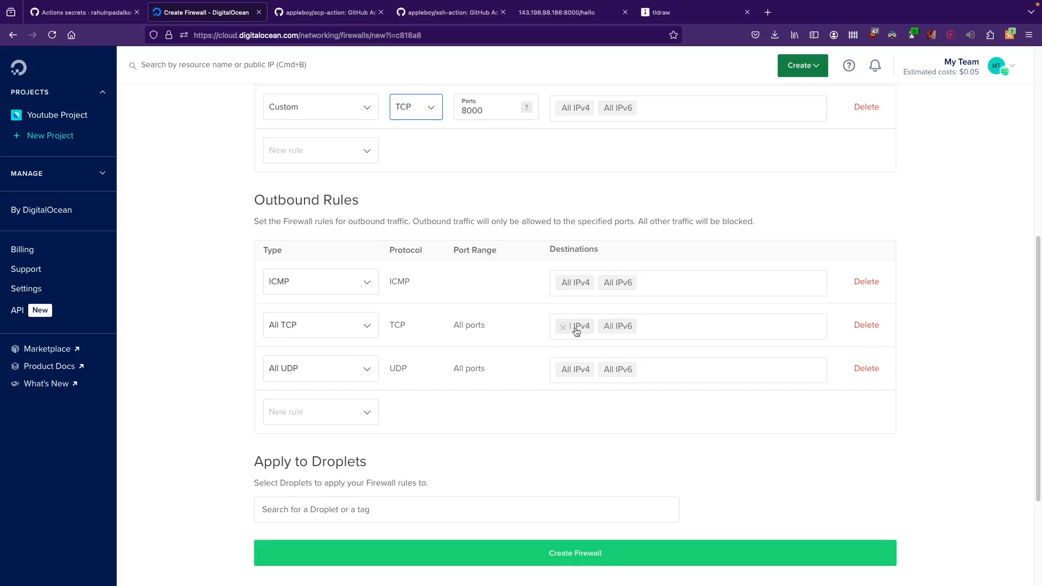
mouse_move(446, 295)
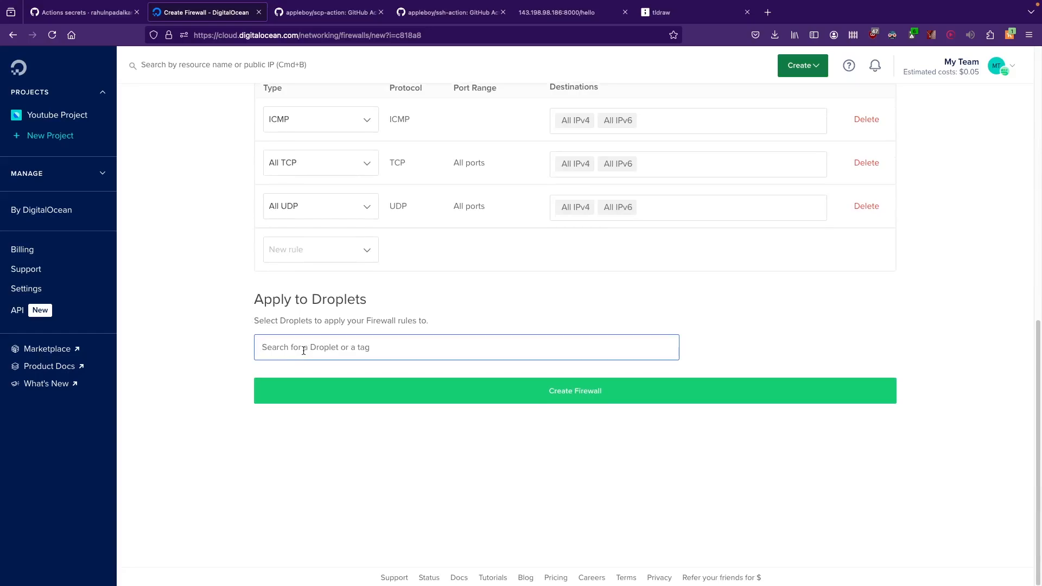
Step: Apply the firewall to yt-droplet and delete the custom port 8000 rule
type("yt-drop")
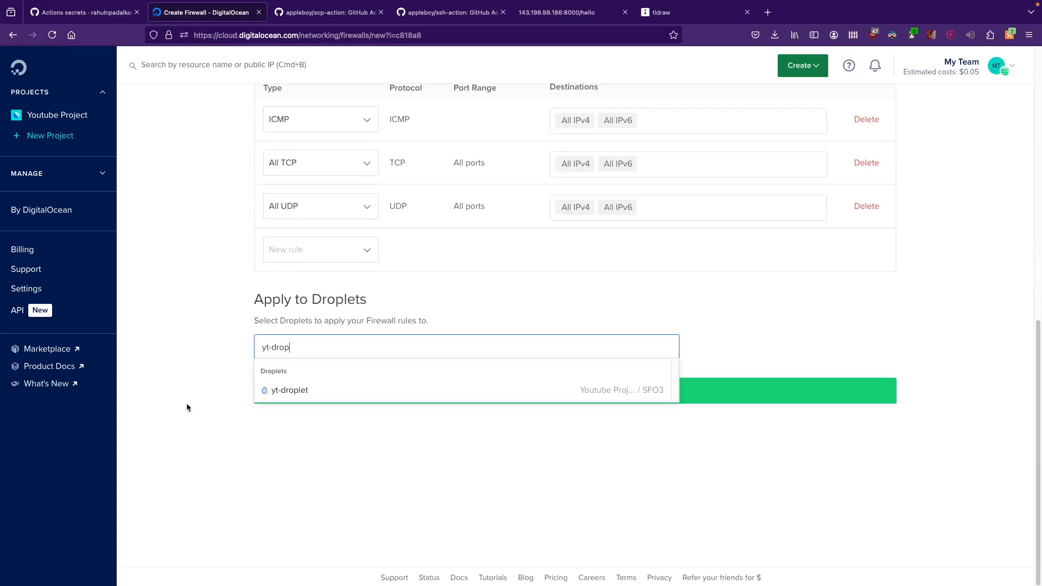
left_click(290, 389)
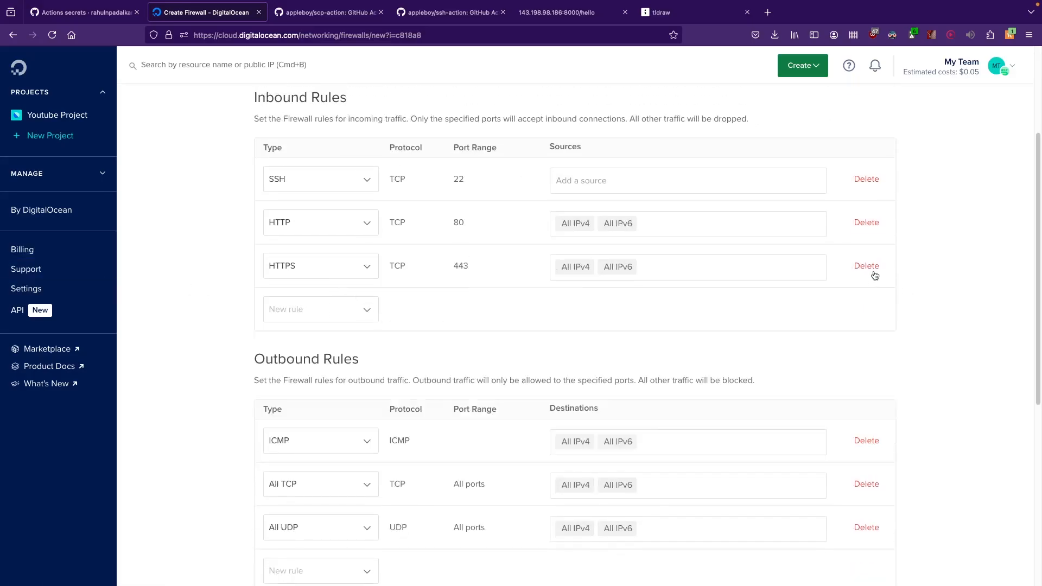
left_click(665, 181)
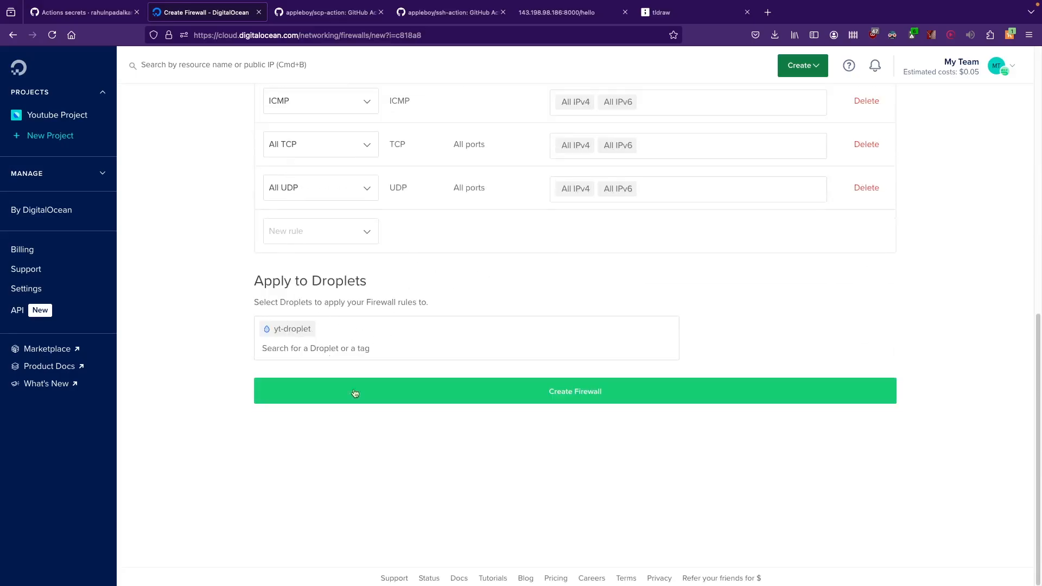
Step: Create yt-firewall, listed with 1 droplet and 6 rules
left_click(574, 391)
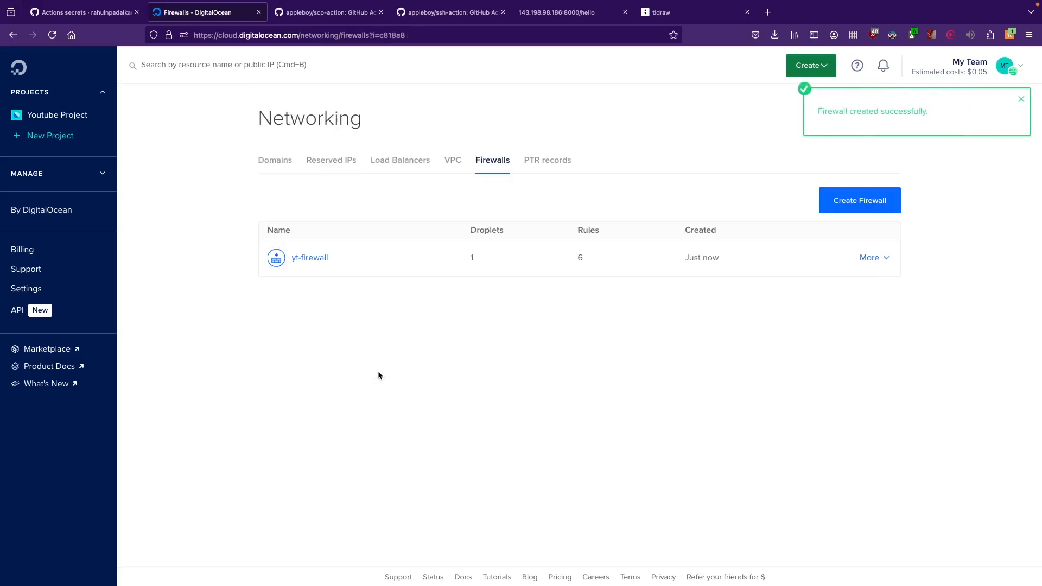
mouse_move(876, 265)
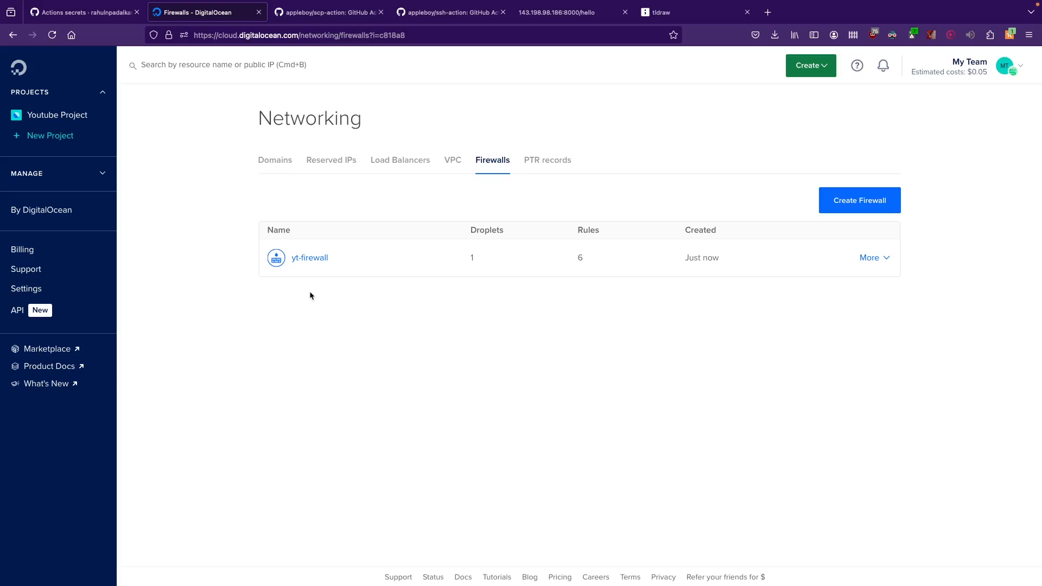
Step: Review yt-firewall's rules: SSH, HTTP, HTTPS inbound and ICMP, TCP, UDP outbound
left_click(309, 259)
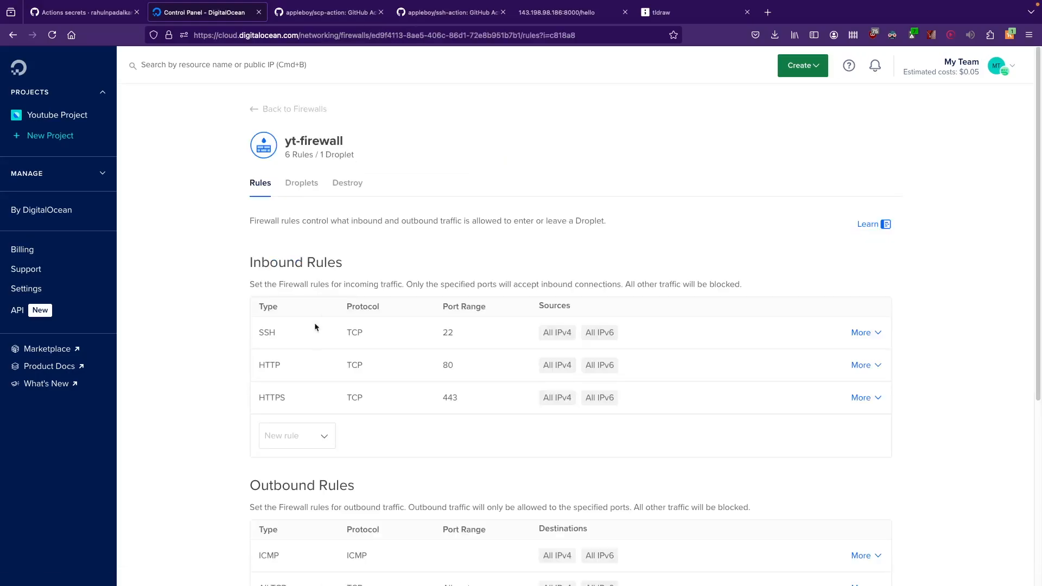
scroll("down", 3)
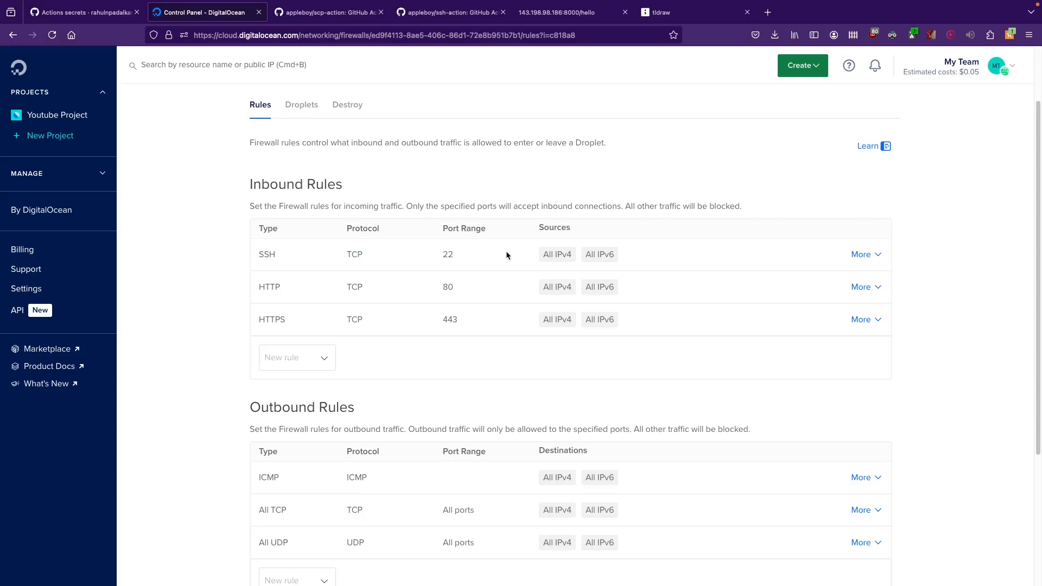
mouse_move(503, 258)
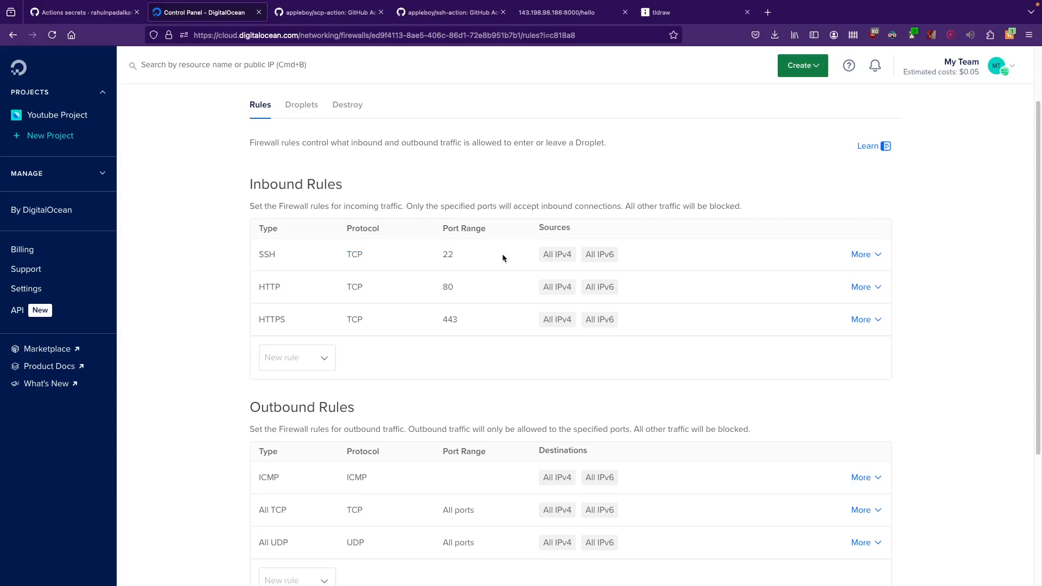
mouse_move(398, 197)
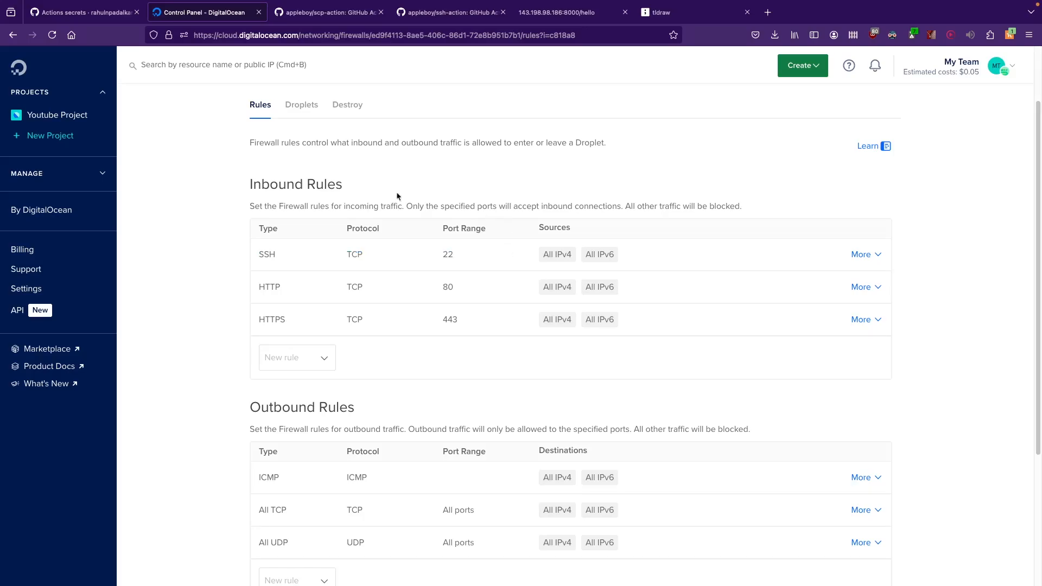
mouse_move(381, 260)
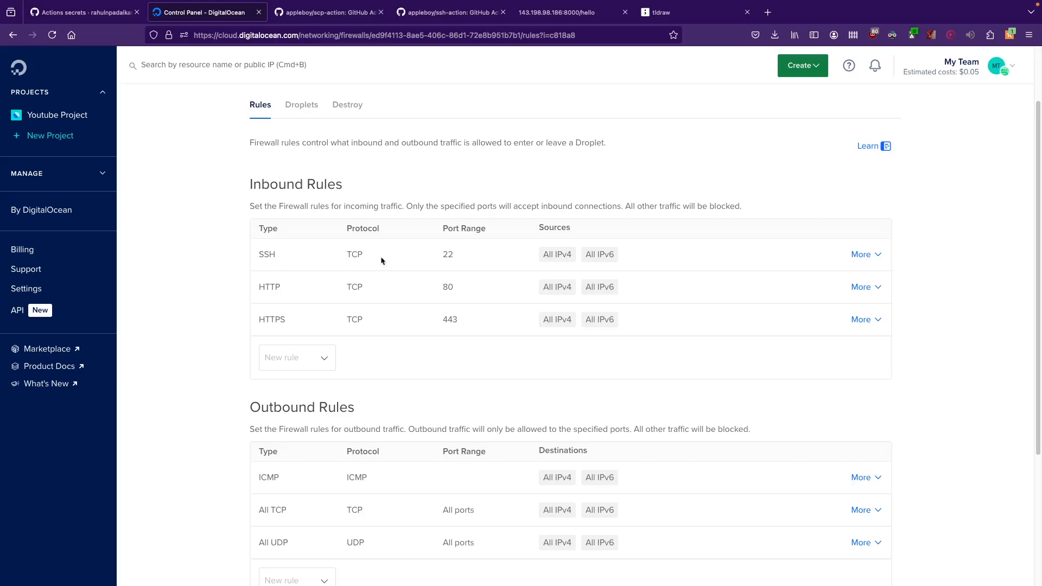
mouse_move(381, 261)
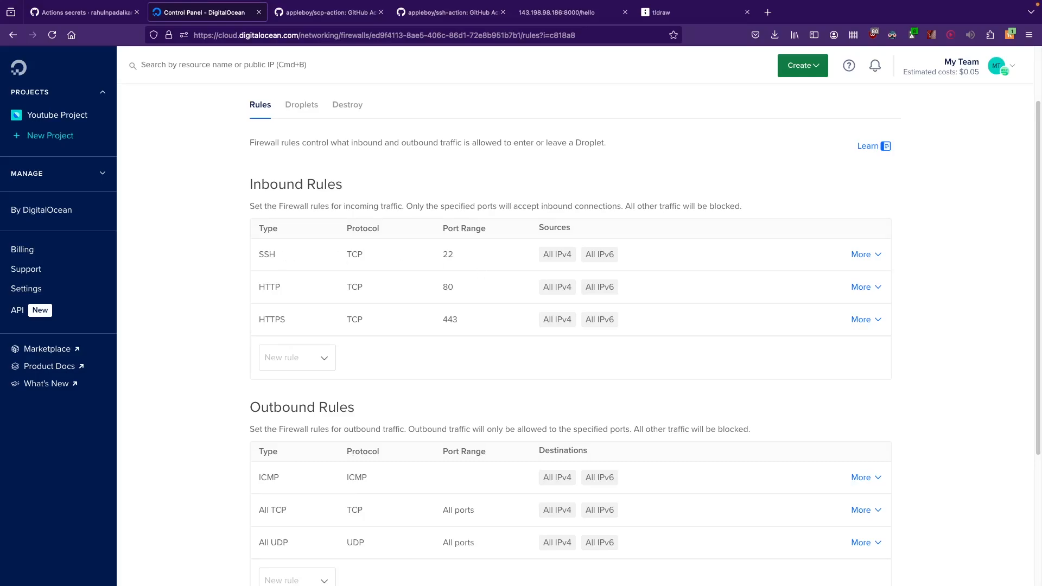